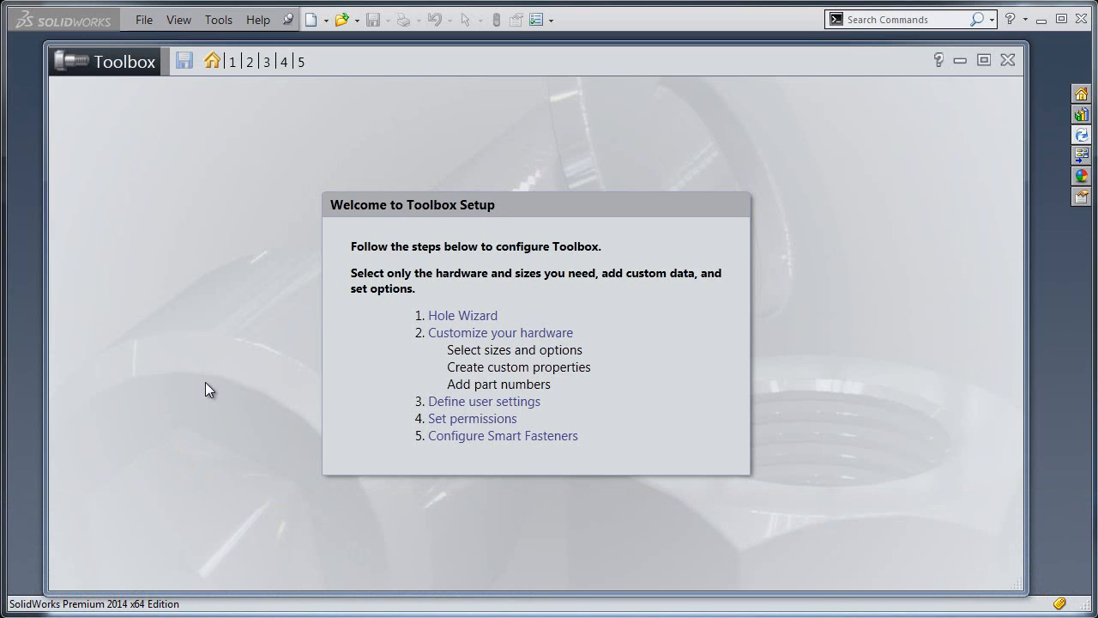
mouse_move(501, 333)
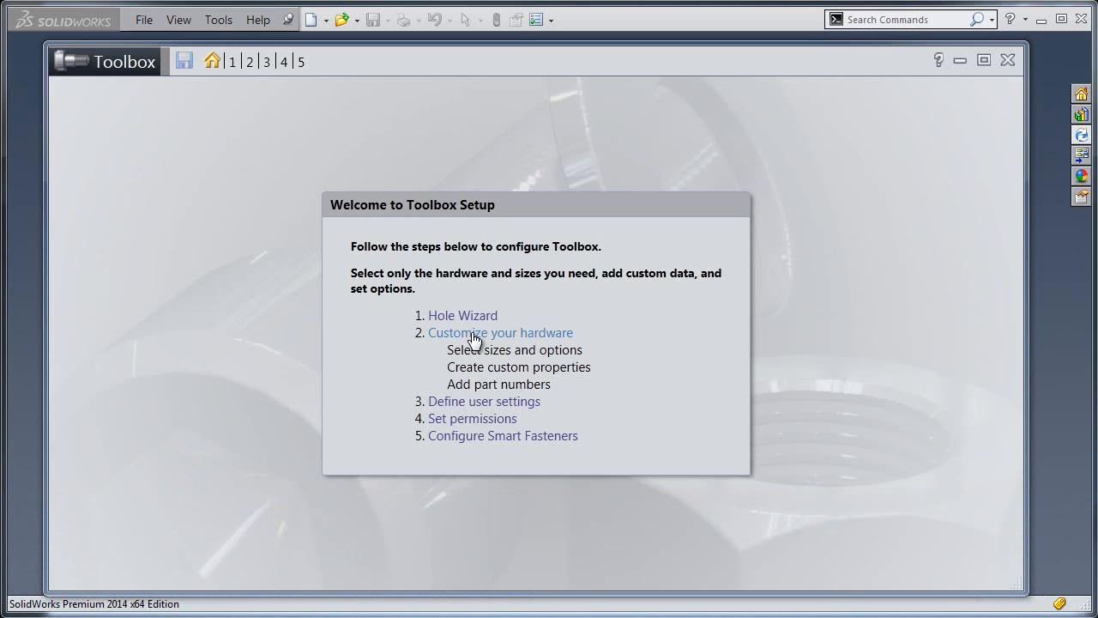
Step: Open the Customize your hardware step listing all Toolbox standards
click(500, 333)
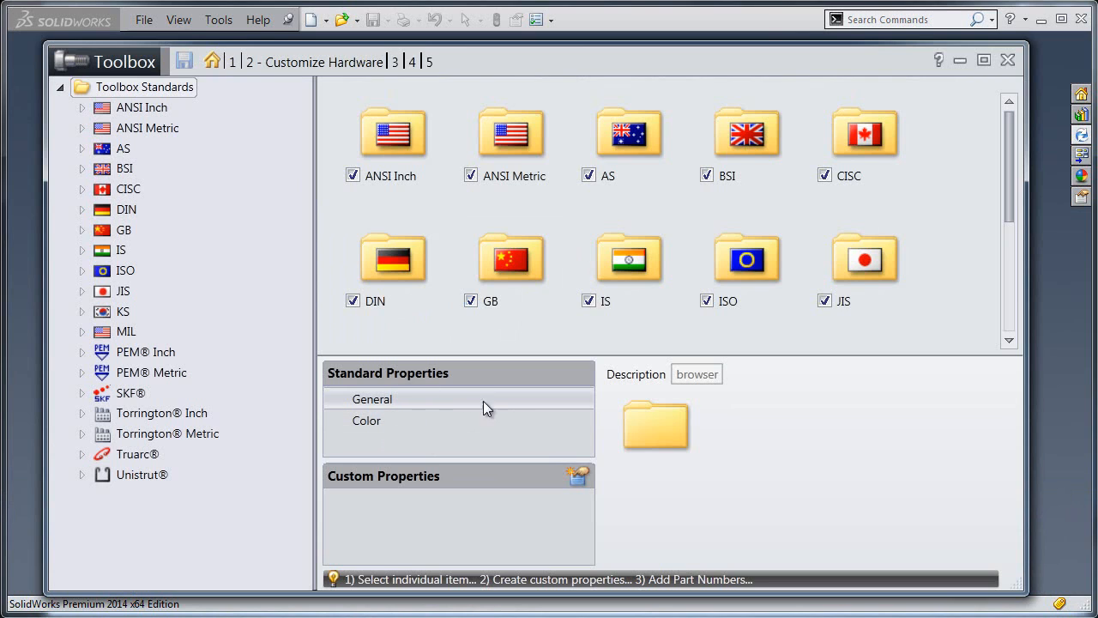
Step: Add a configuration-specific textbox custom property named 'Vendor ID'
click(578, 475)
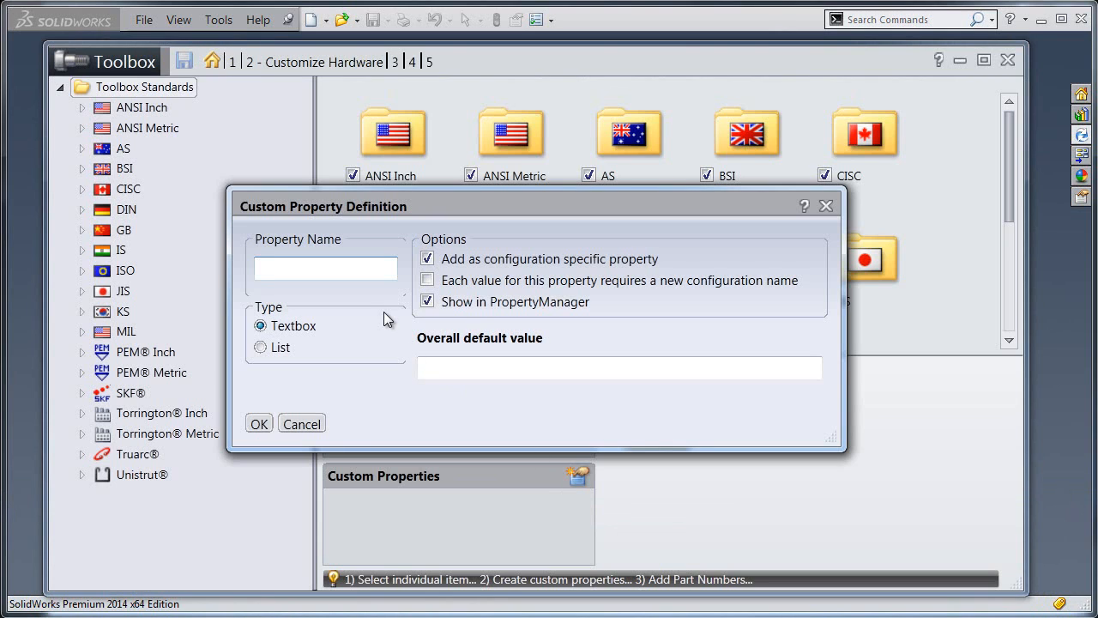
click(326, 268)
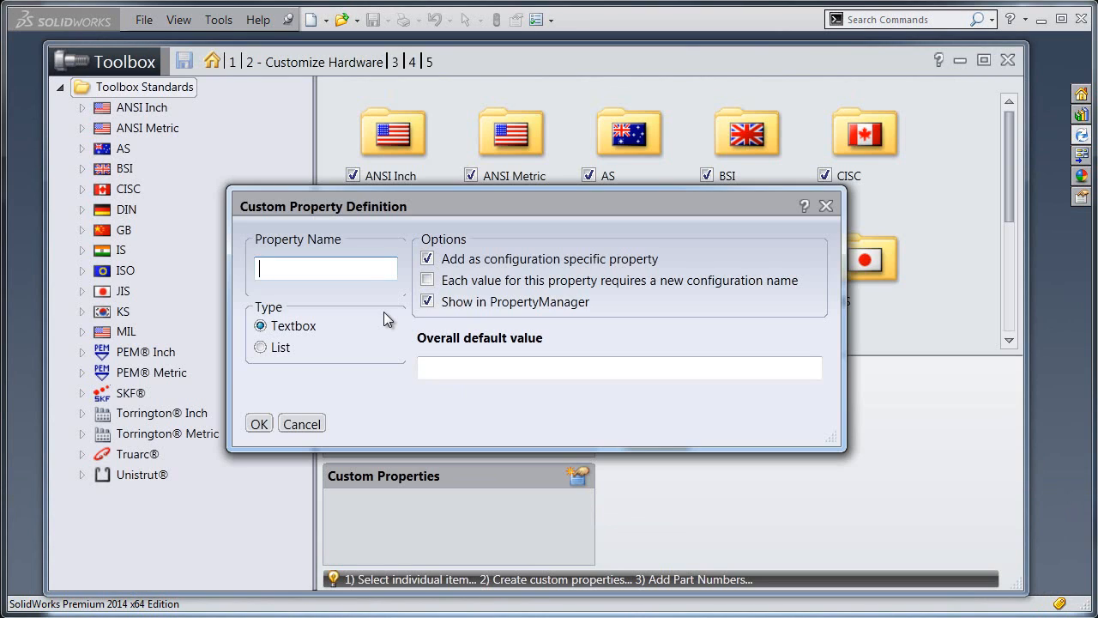
text(Vendo)
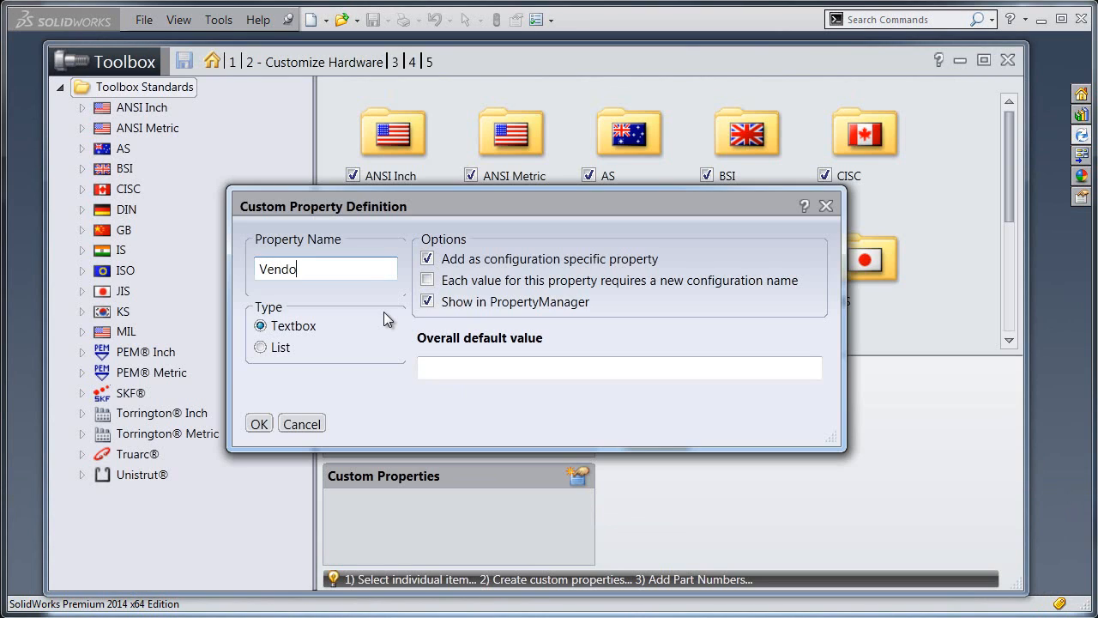
text(r ID)
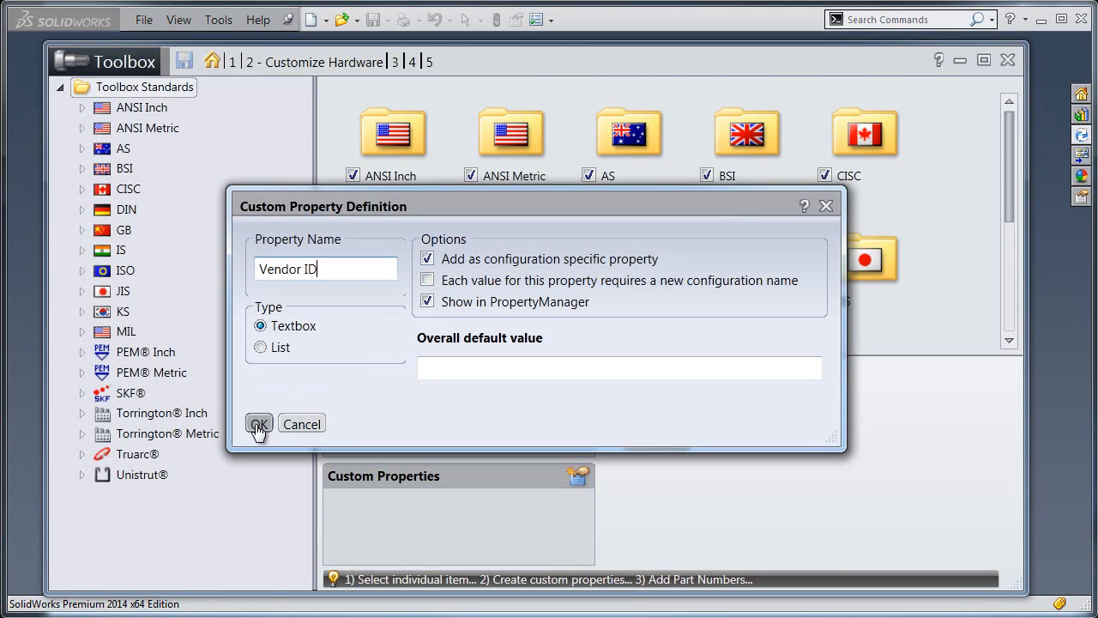
click(259, 424)
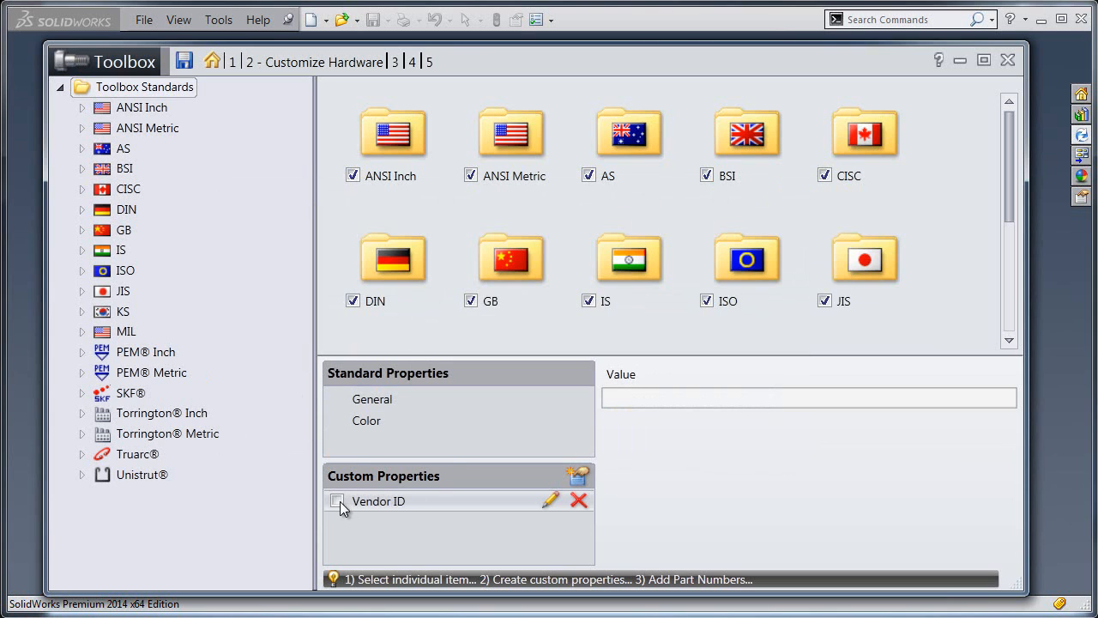
Step: Select ANSI Inch and check the Vendor ID custom property for its parts
click(130, 107)
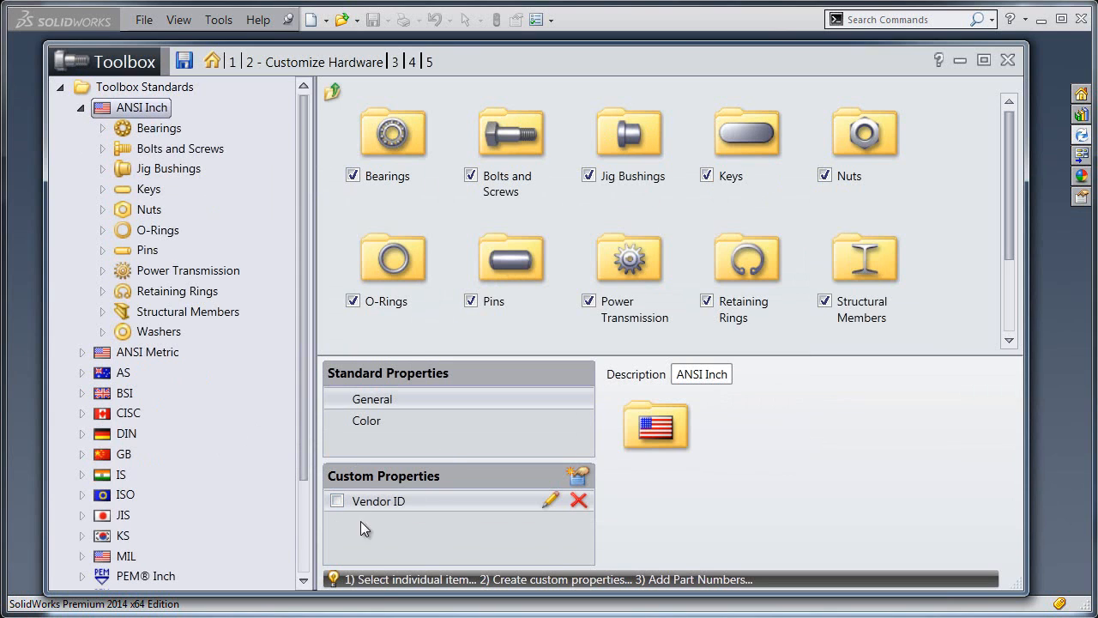
click(336, 500)
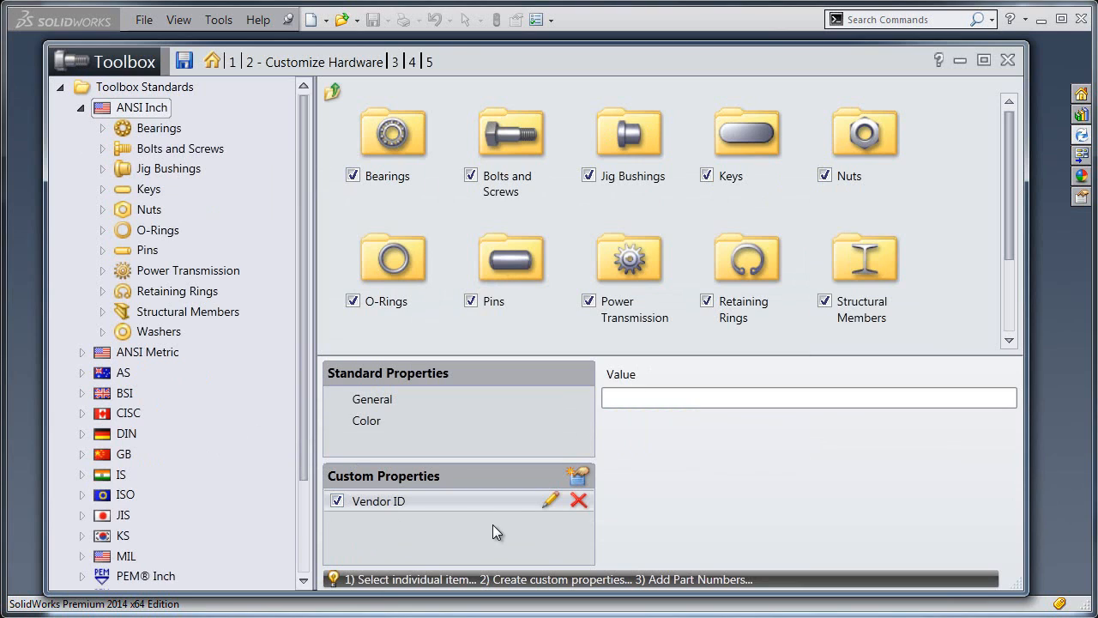
mouse_move(546, 519)
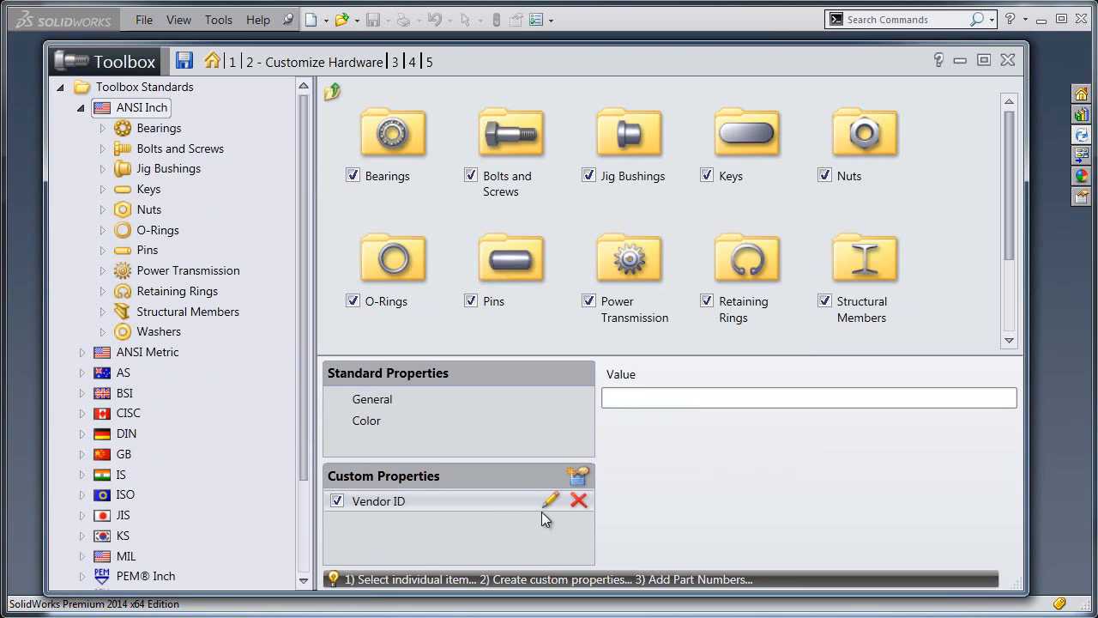
click(184, 61)
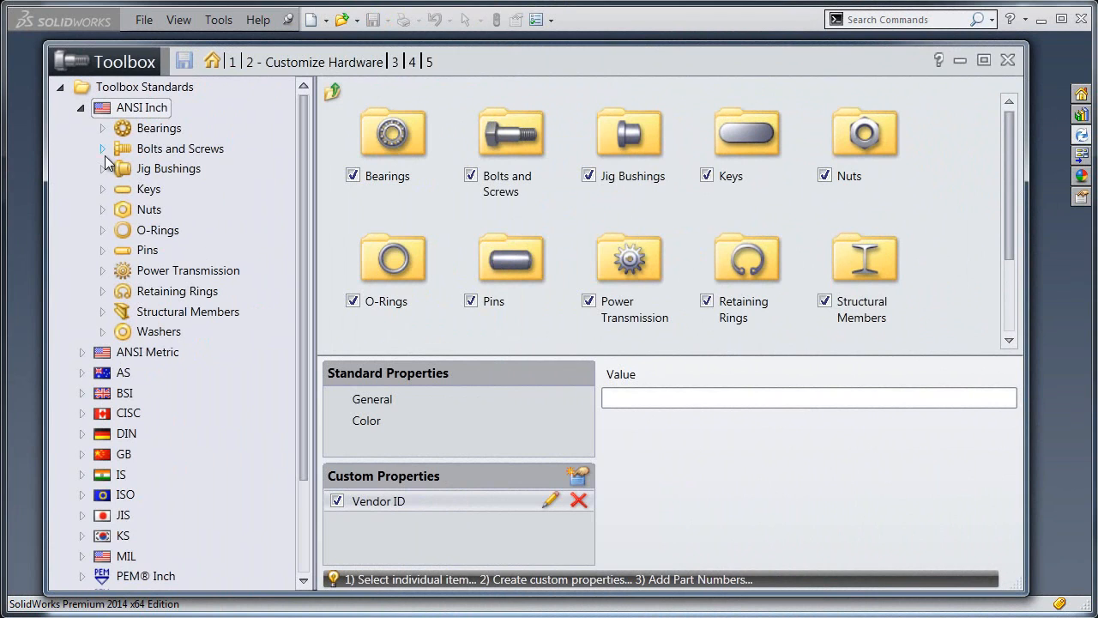
Step: Enter Vendor ID 2312 for the Countersunk Bolt's first configuration and open the part
click(102, 149)
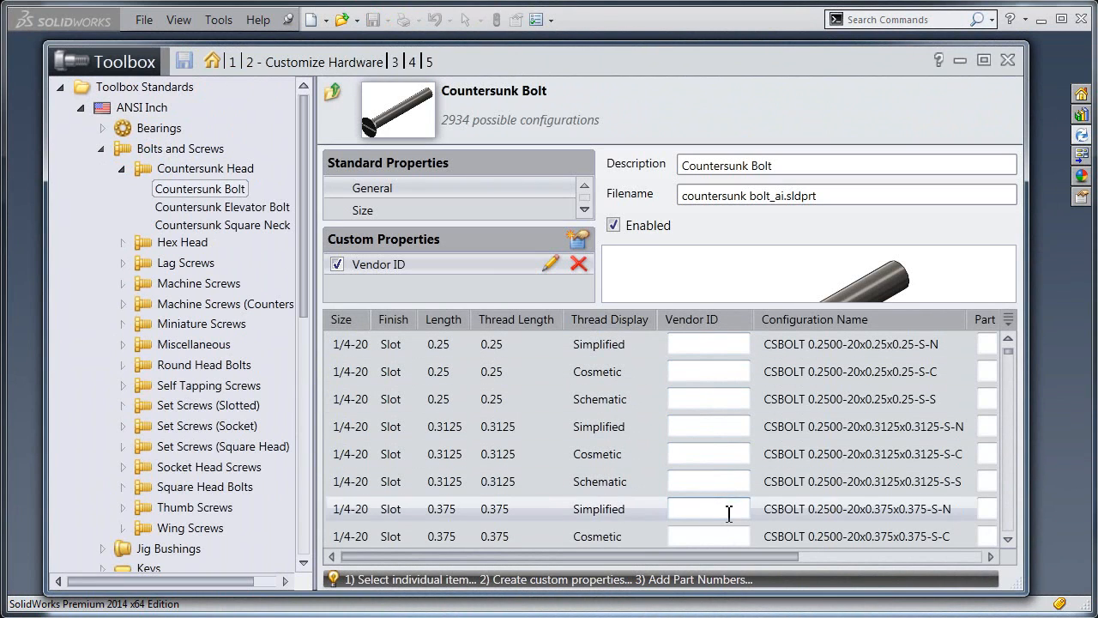
click(708, 344)
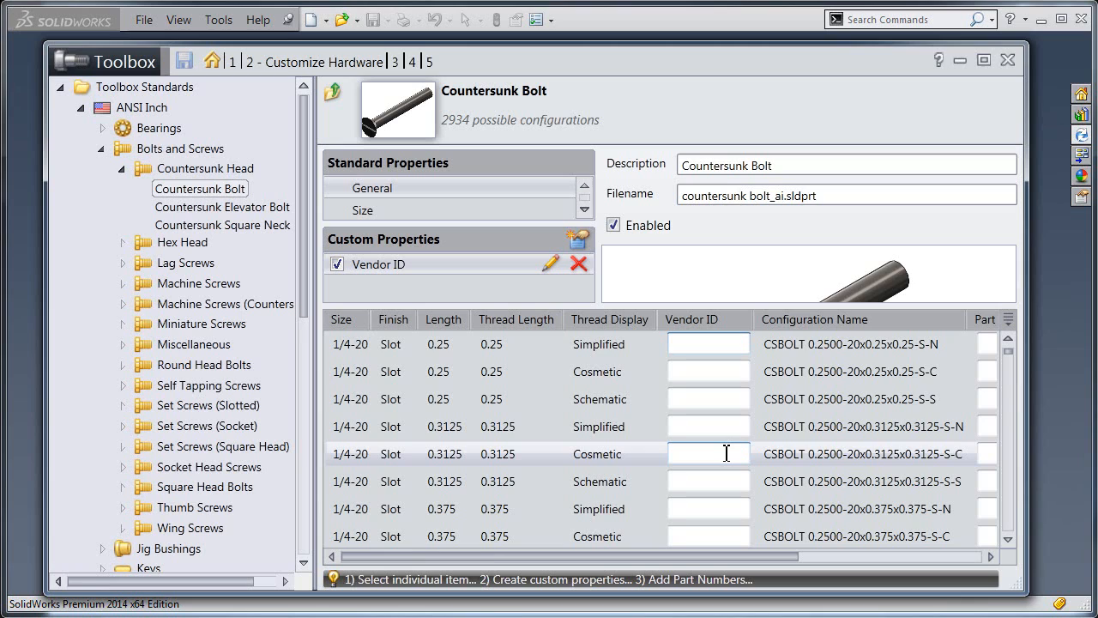
text(2312)
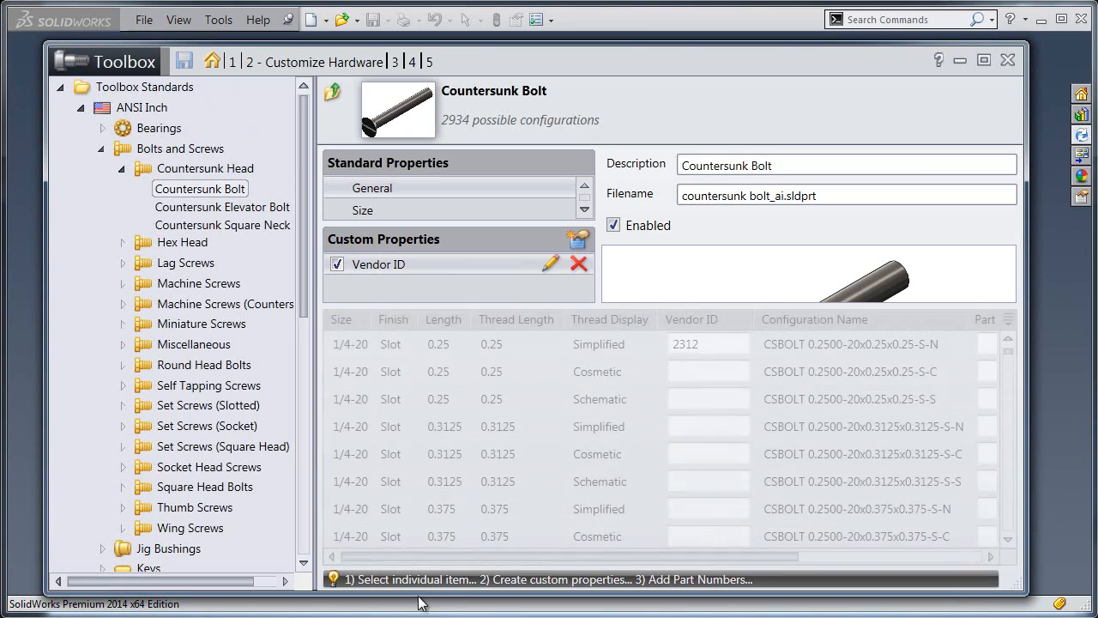
click(143, 19)
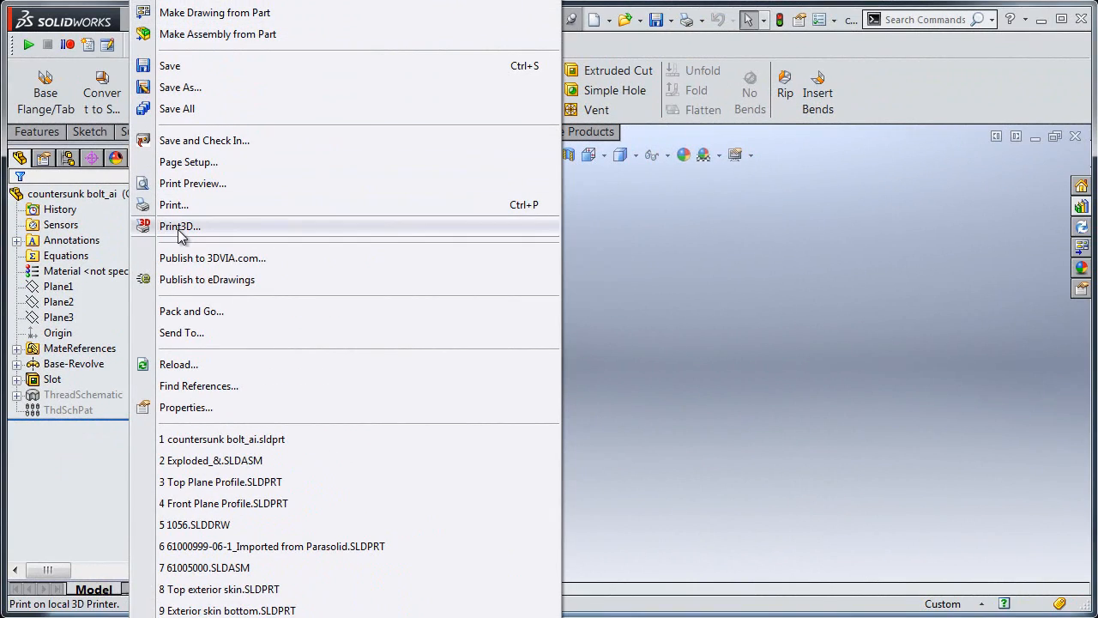
Step: Show the bolt part's configuration-specific summary information showing Vendor ID 2312
click(185, 407)
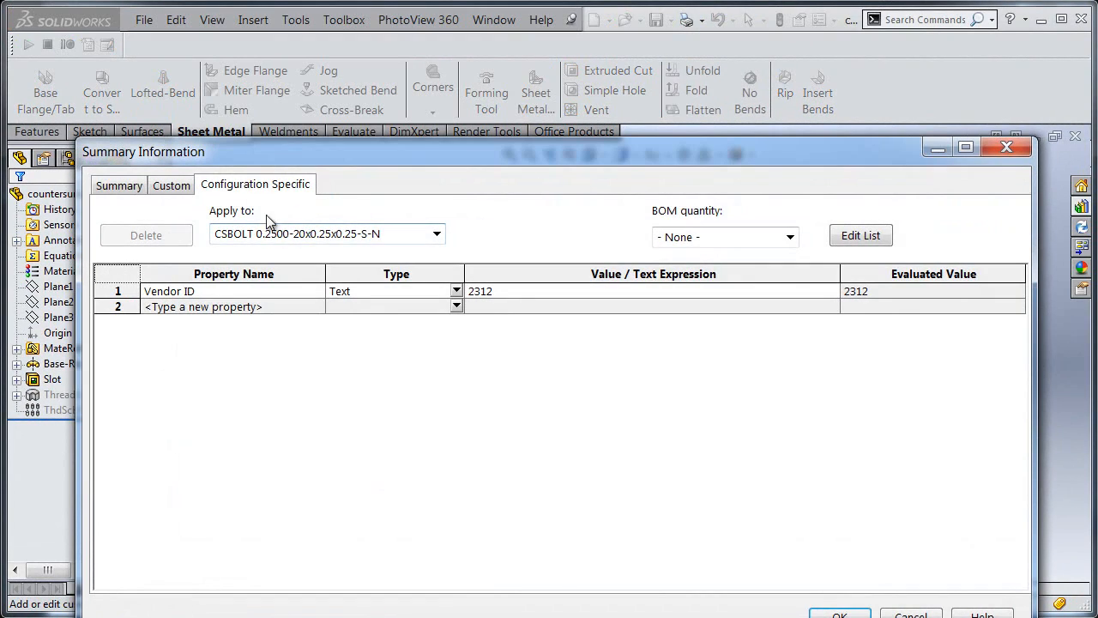